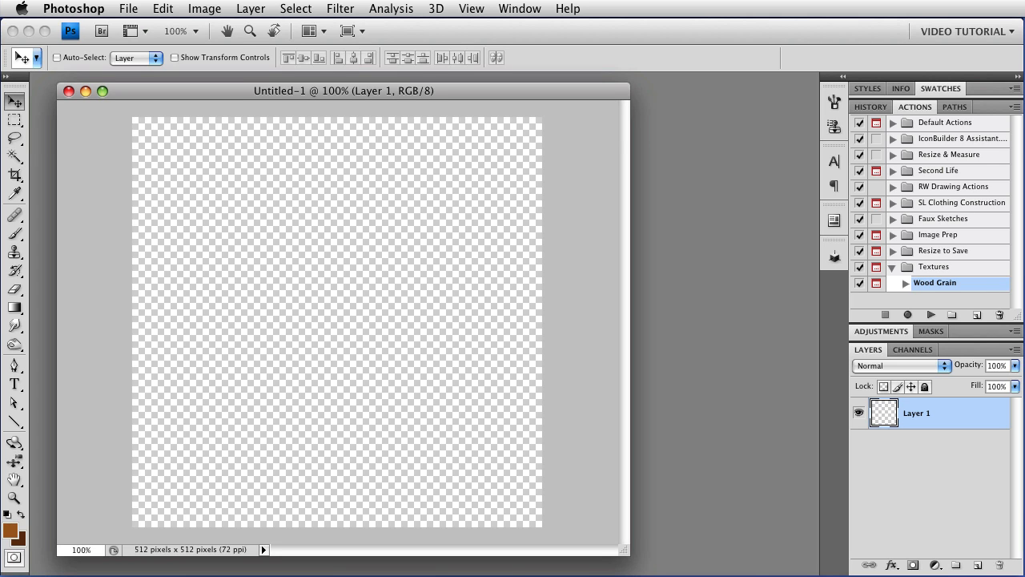
pyautogui.moveTo(271, 511)
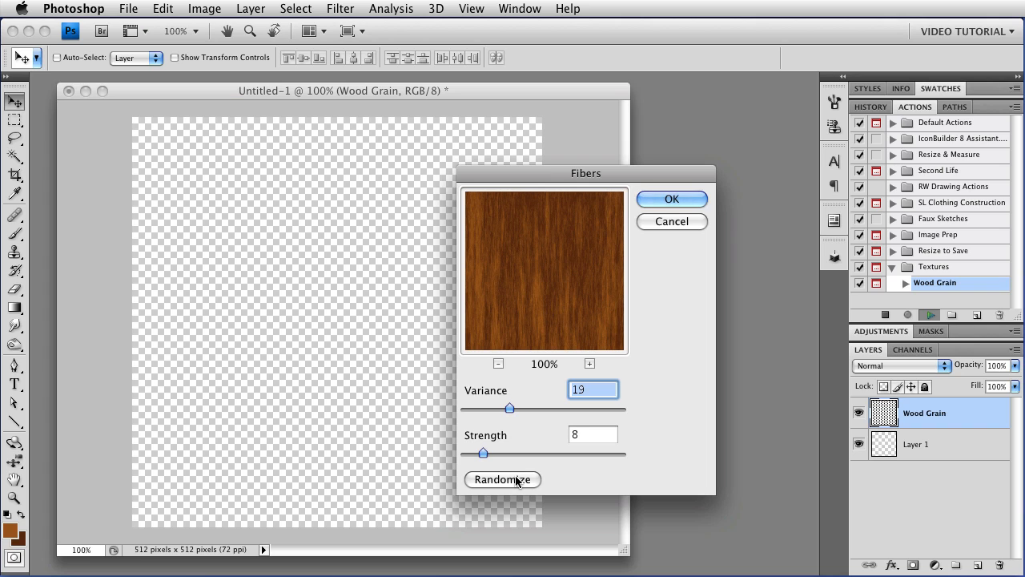
# Create a Wood Grain layer with a randomized brown fiber texture, skipping Liquify.
pyautogui.click(502, 479)
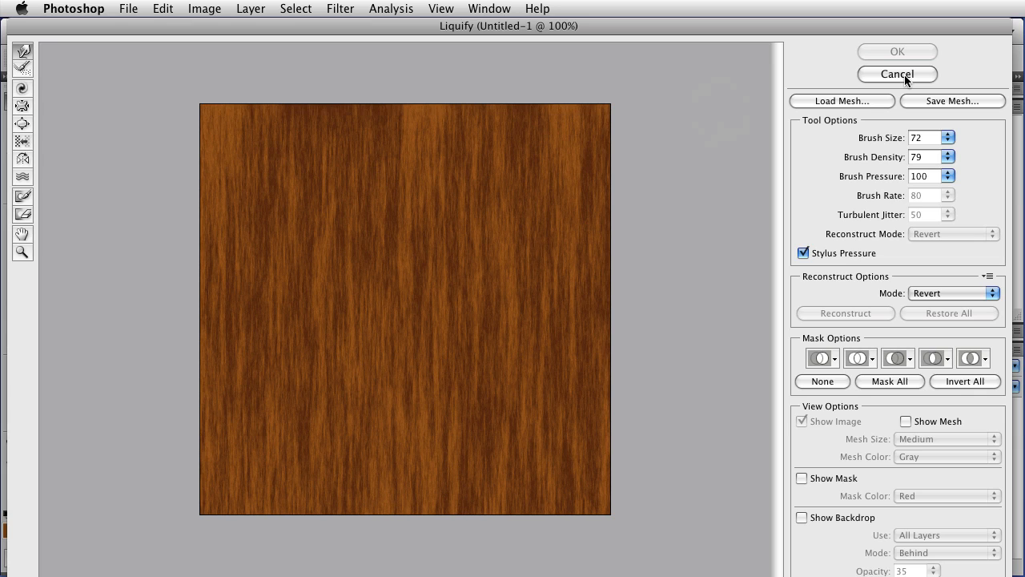
pyautogui.click(898, 74)
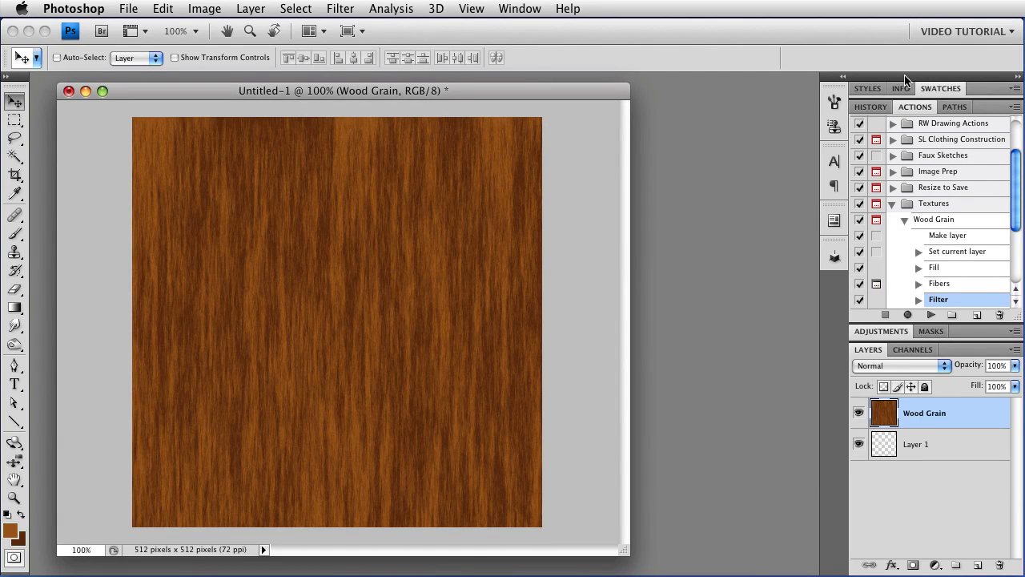
pyautogui.moveTo(933, 416)
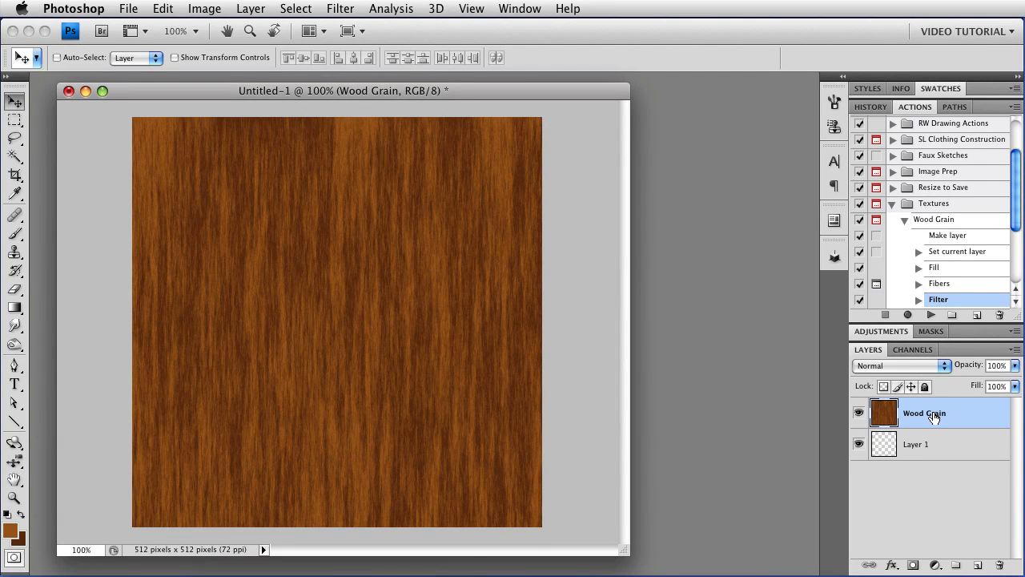
pyautogui.moveTo(953, 416)
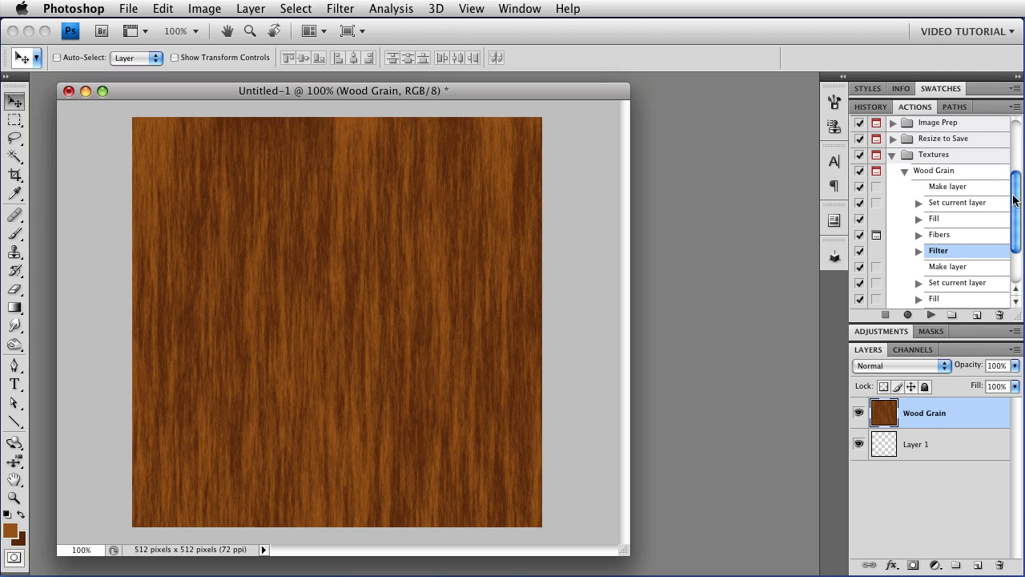
pyautogui.scroll(-3)
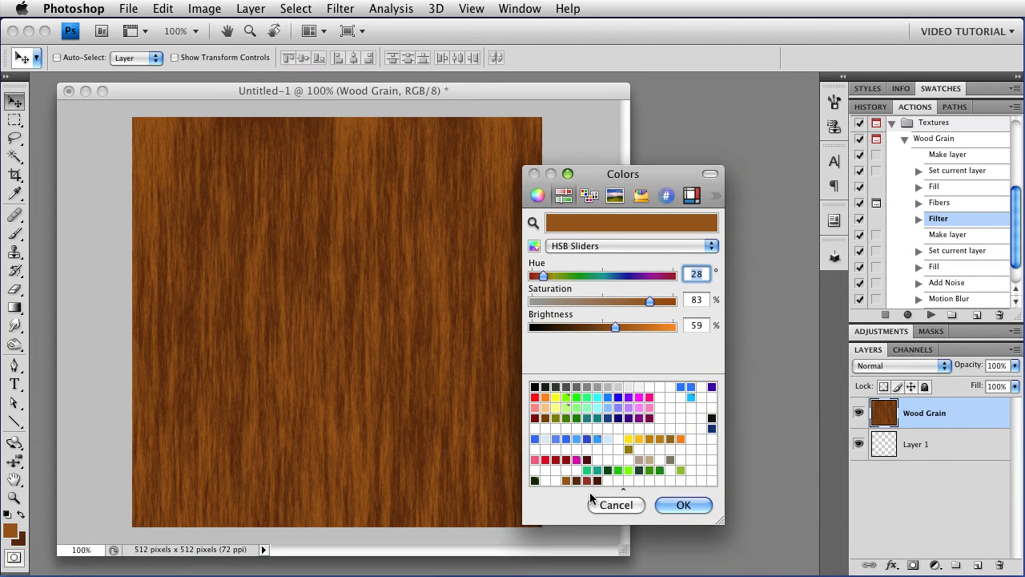
# Set the foreground colour to dark reddish brown (hue 22, saturation 84, brightness 34).
pyautogui.click(683, 504)
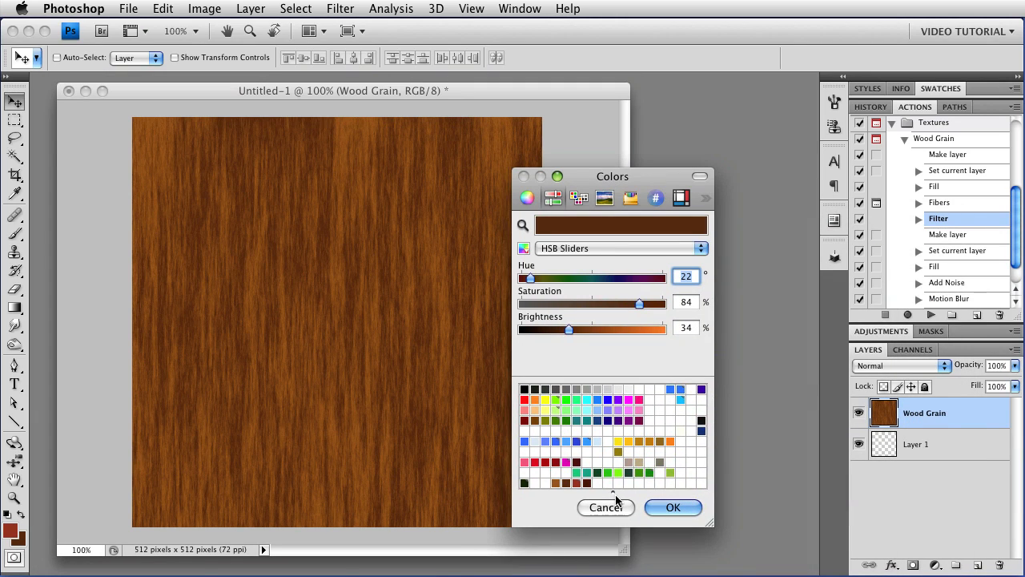
pyautogui.click(673, 507)
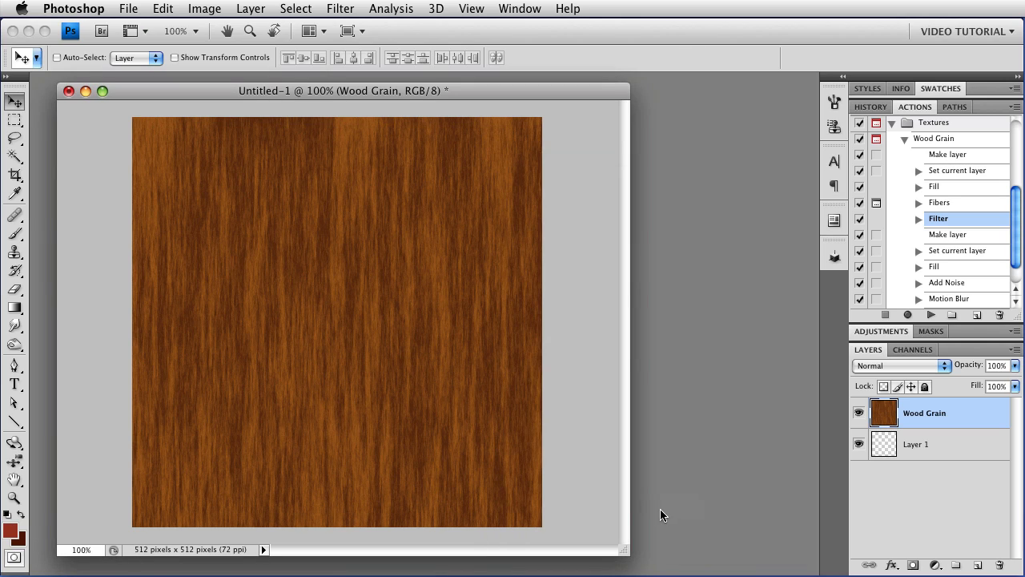
pyautogui.moveTo(958, 141)
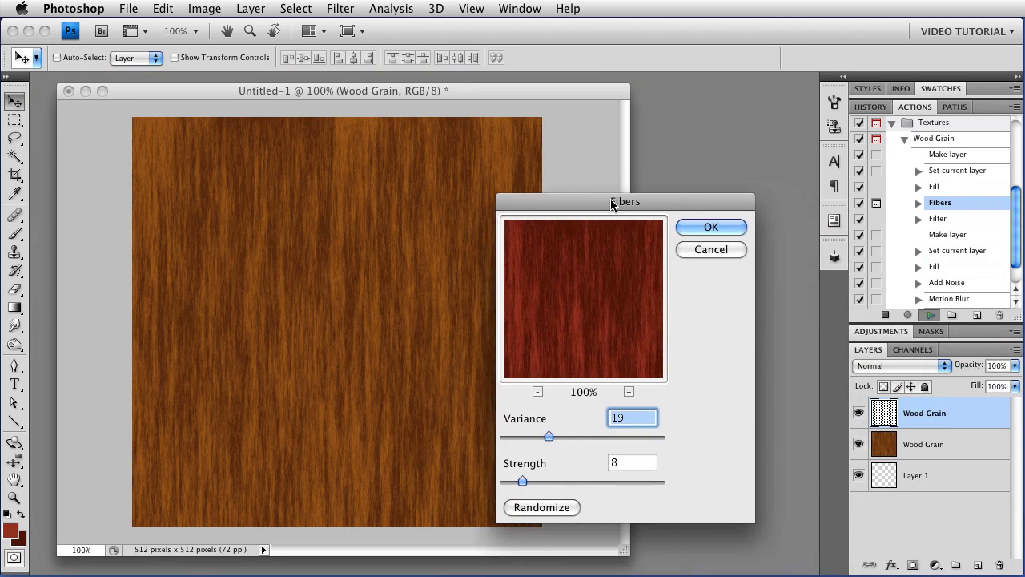
# Add a second Wood Grain layer filled with reddish-brown fibers, skipping Liquify.
pyautogui.moveTo(625, 201); pyautogui.dragTo(567, 175)
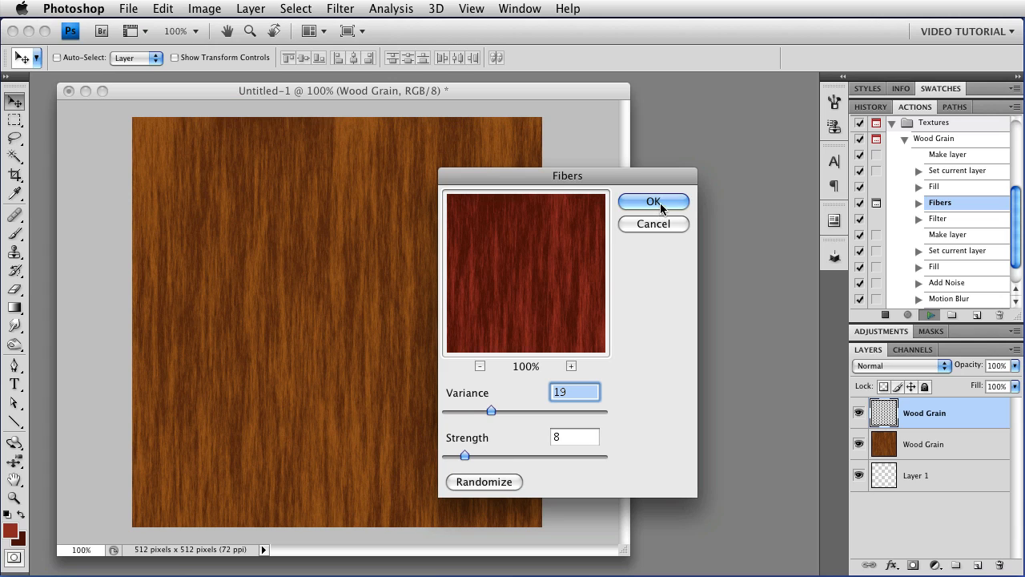
pyautogui.click(653, 202)
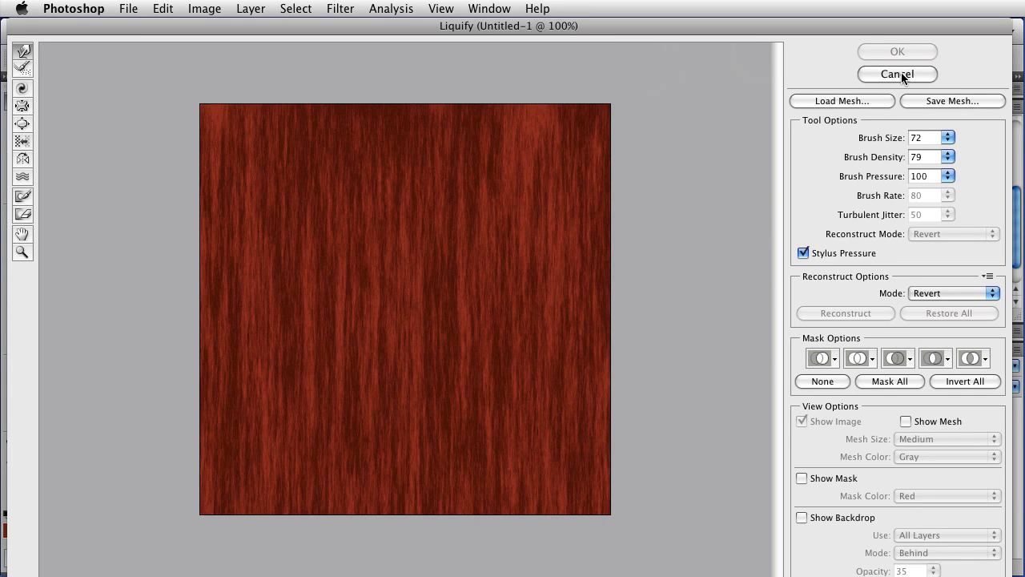
pyautogui.click(897, 74)
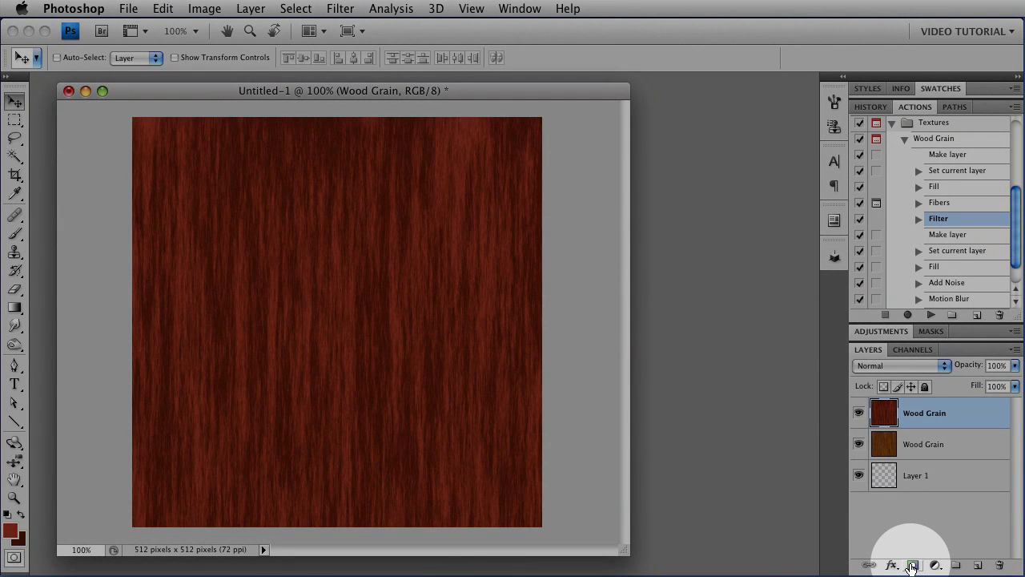
# Give the red Wood Grain layer a white layer mask and display the mask alone.
pyautogui.click(913, 565)
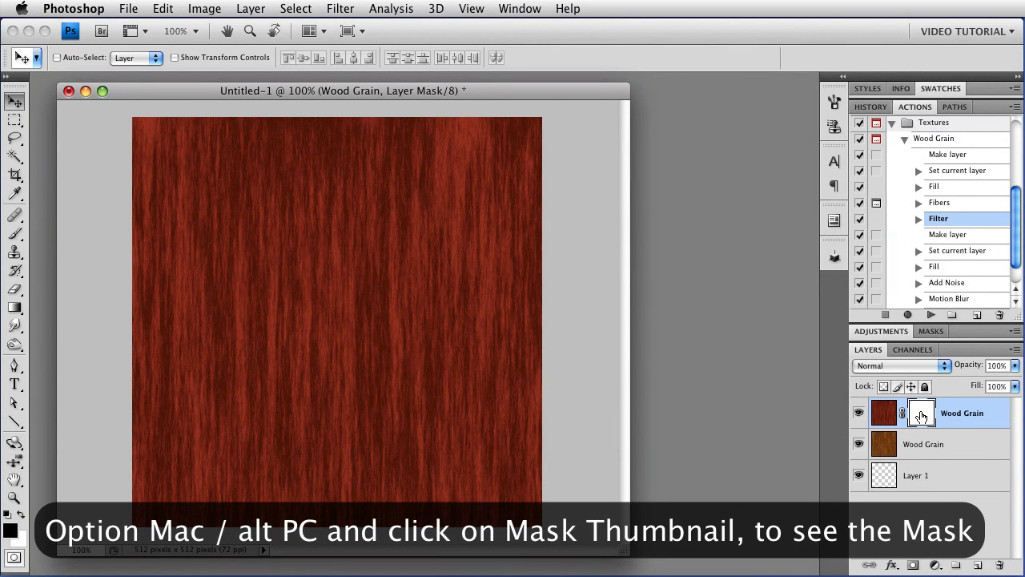
pyautogui.click(921, 412)
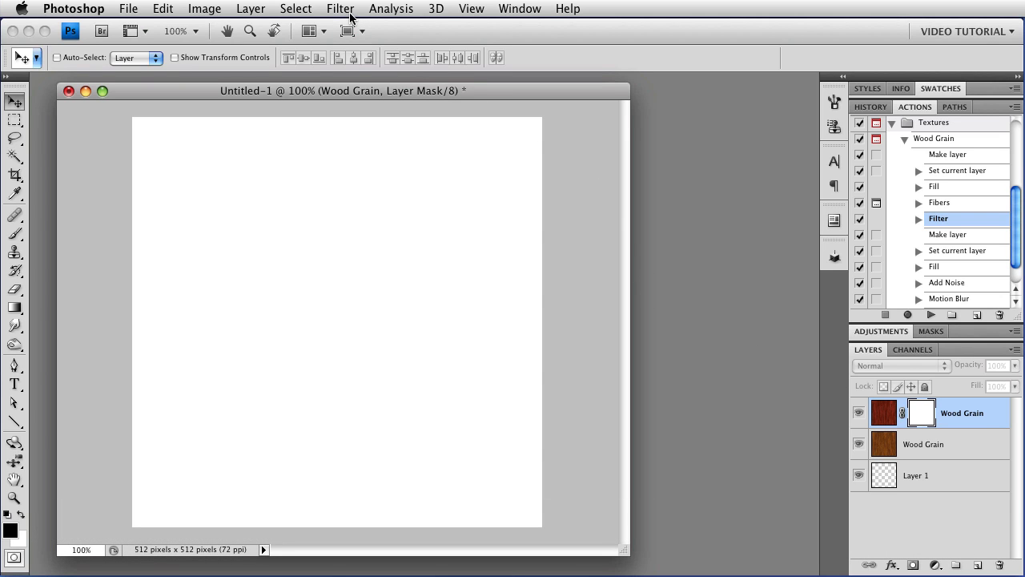
pyautogui.click(339, 9)
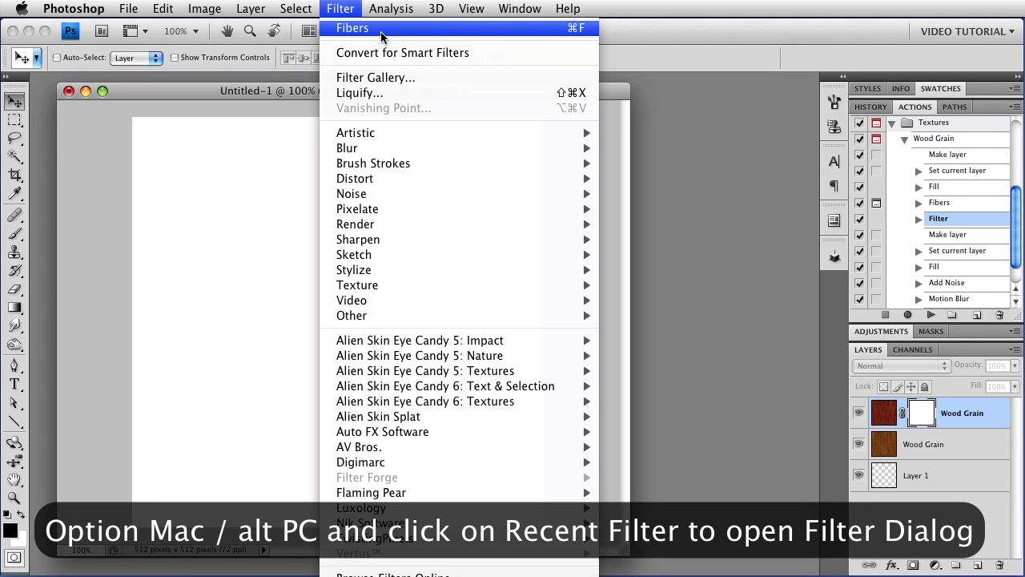
# Fill the mask with a re-randomized Fibers pattern, then target the layer's pixels.
pyautogui.click(352, 28)
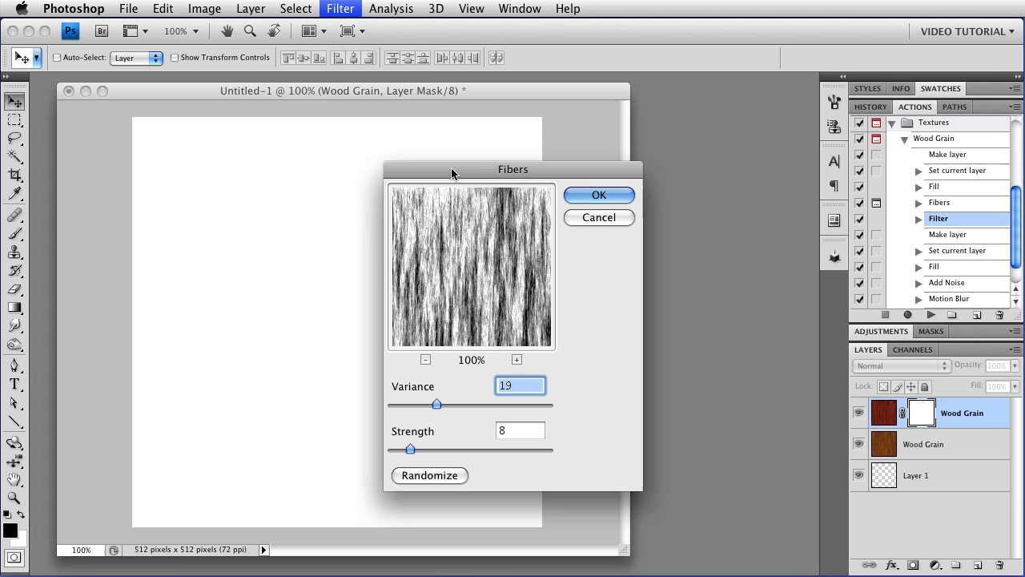
pyautogui.moveTo(429, 419)
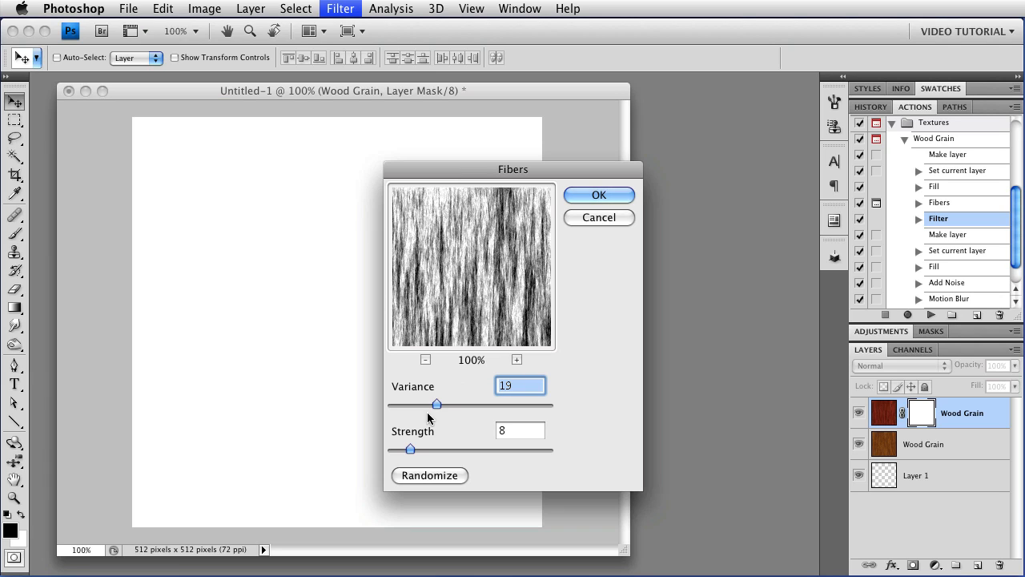
pyautogui.moveTo(447, 480)
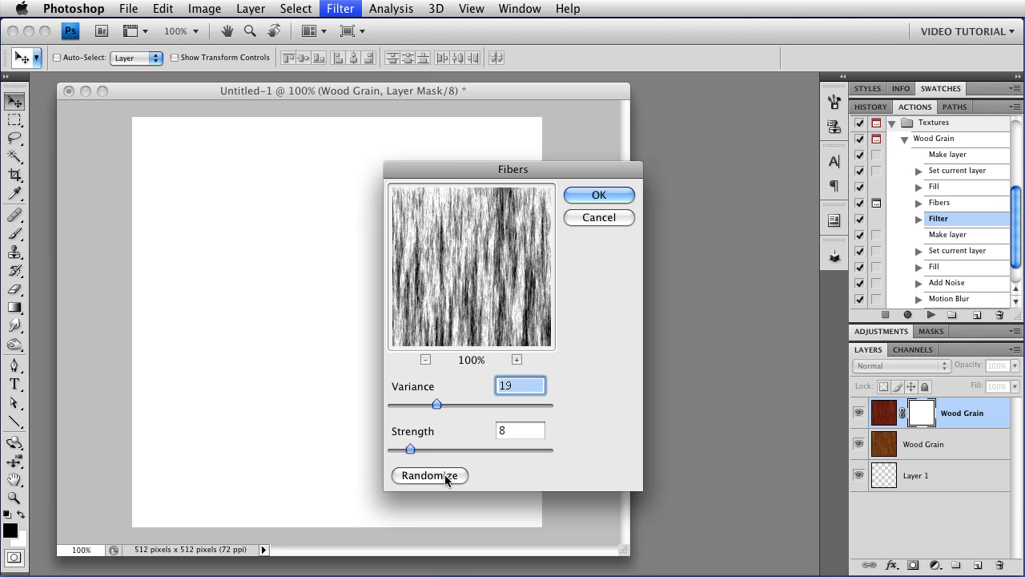
pyautogui.click(429, 475)
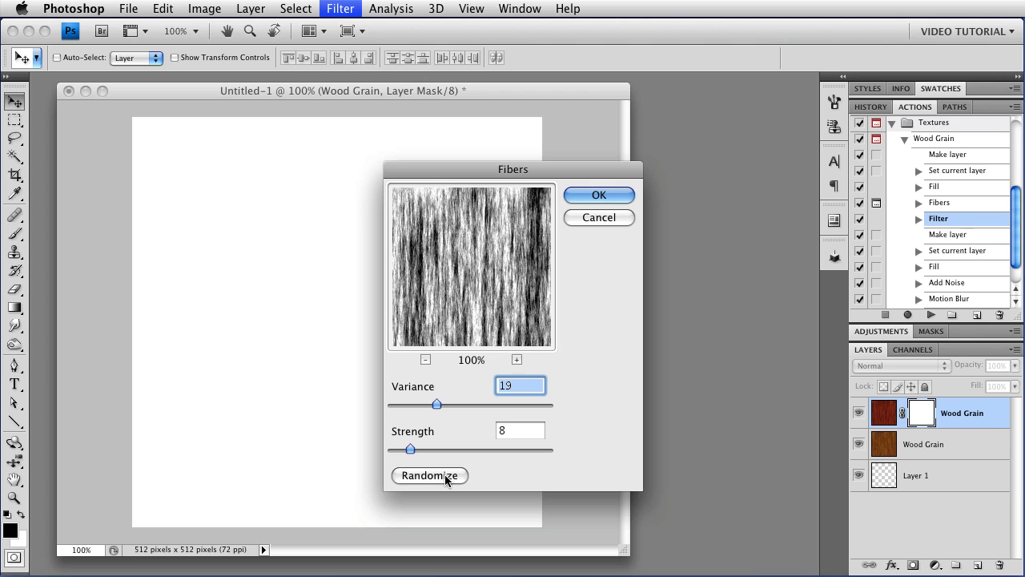
pyautogui.click(429, 475)
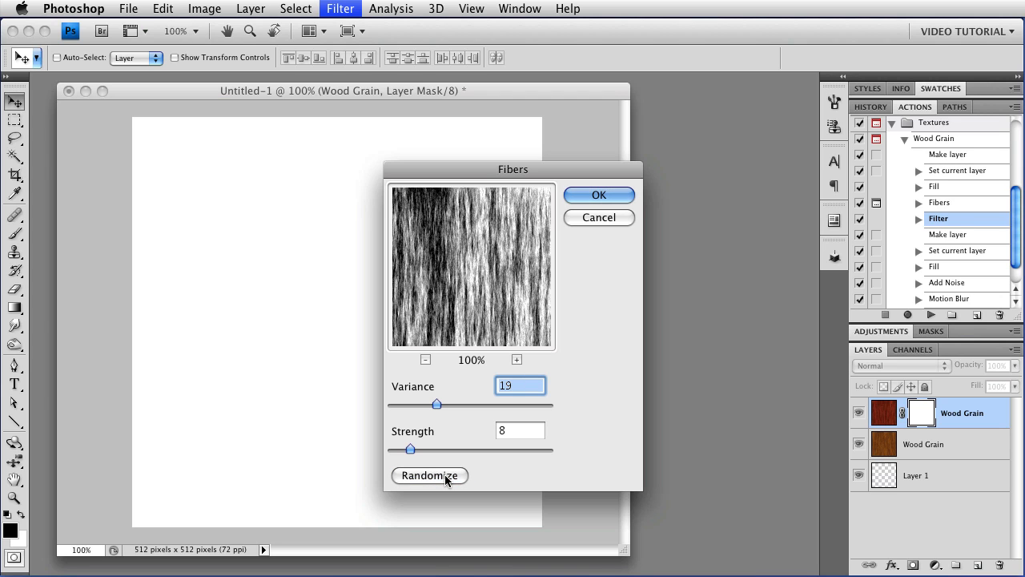
pyautogui.click(599, 194)
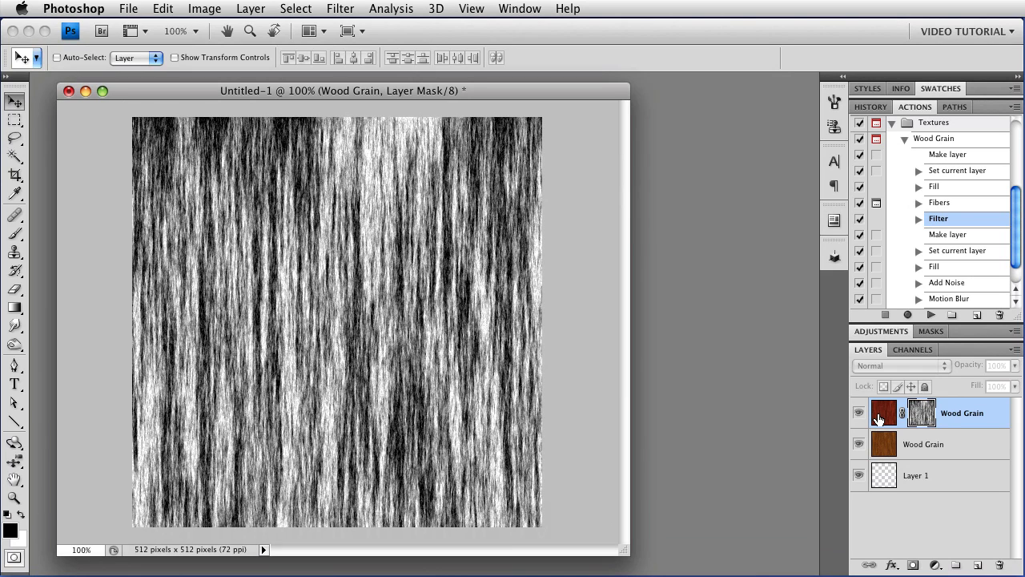
pyautogui.click(884, 412)
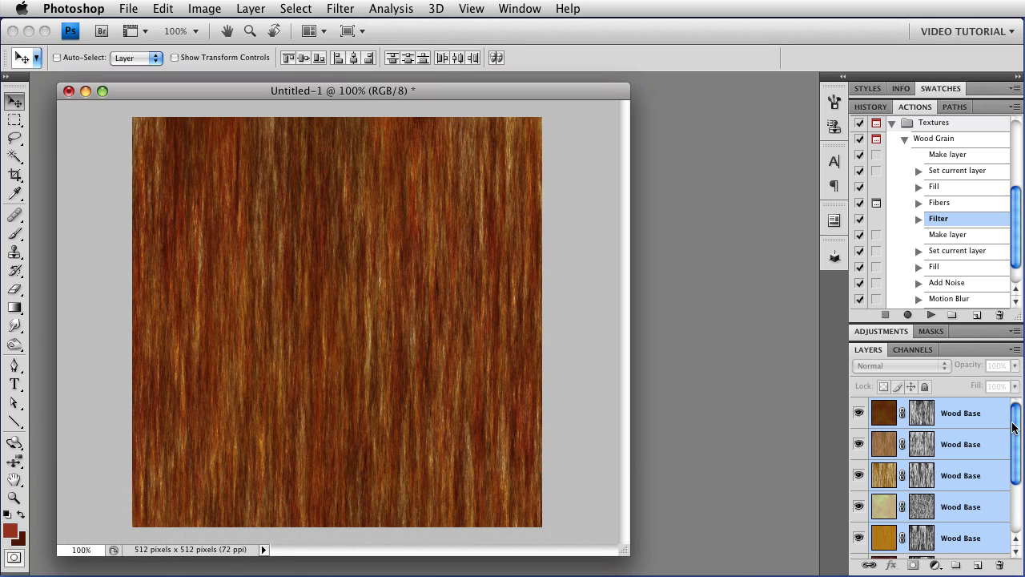
# Review the Wood Base layers' blend settings, such as Overlay 83% and Multiply.
pyautogui.click(960, 413)
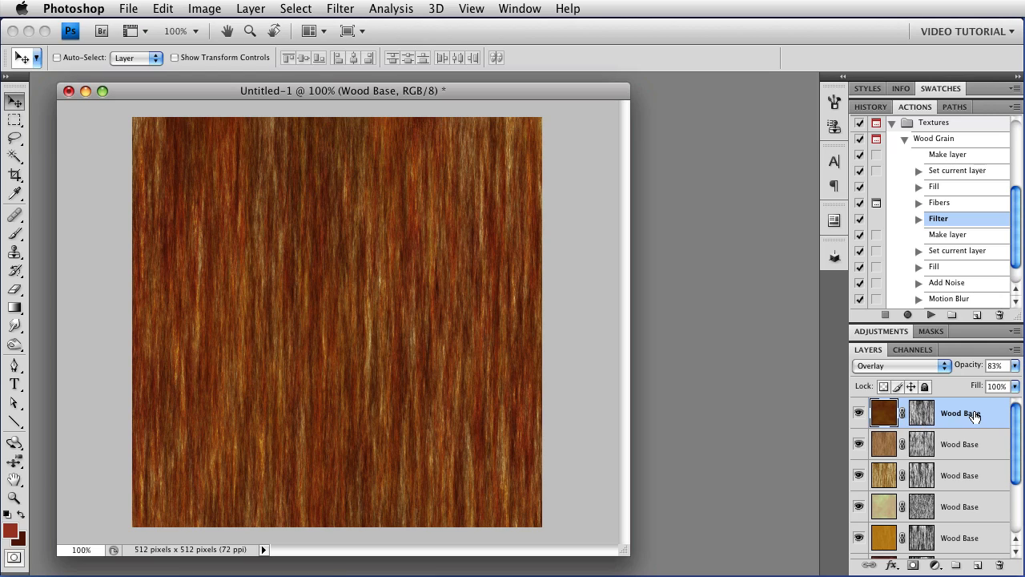
pyautogui.click(960, 444)
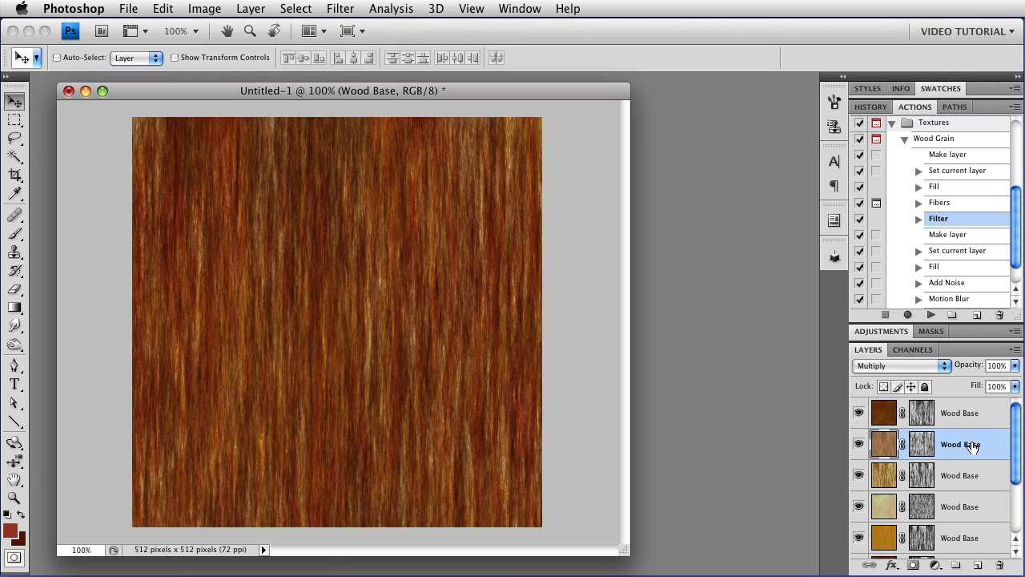
pyautogui.click(960, 475)
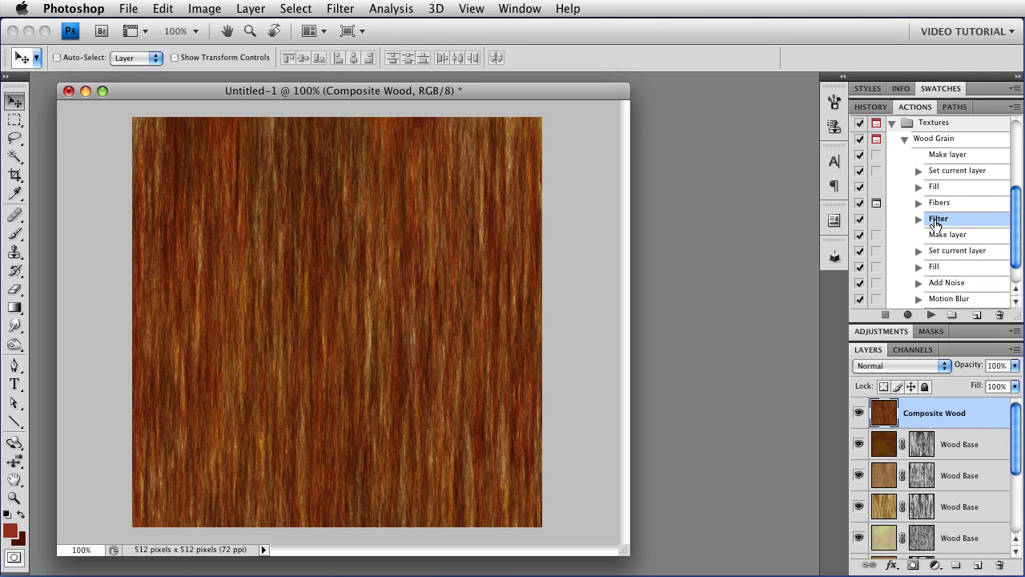
# Select the recorded Filter step in the Wood Grain action.
pyautogui.click(918, 219)
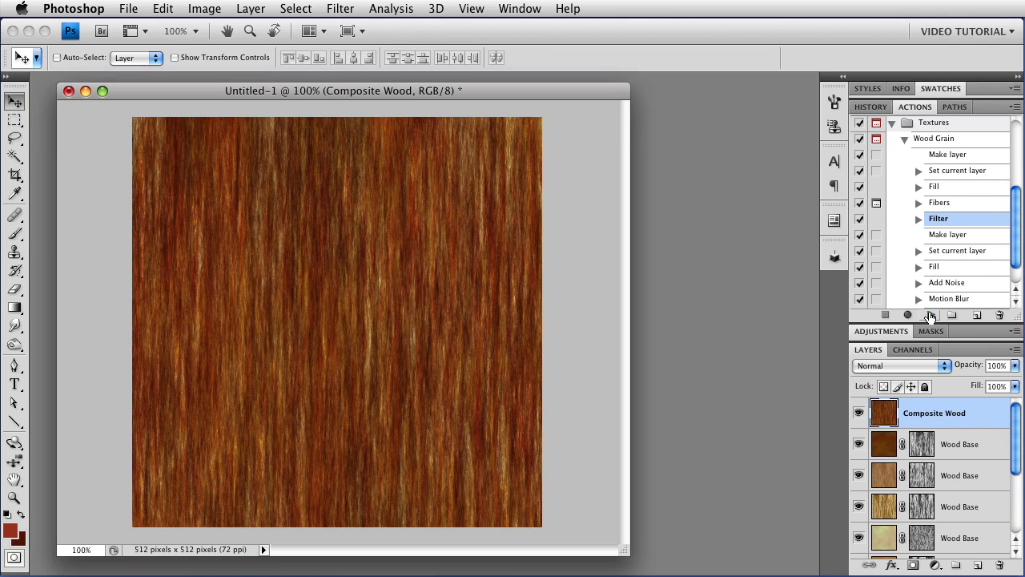
# Swirl the Composite Wood grain into knots with Liquify and apply the distortion.
pyautogui.click(339, 9)
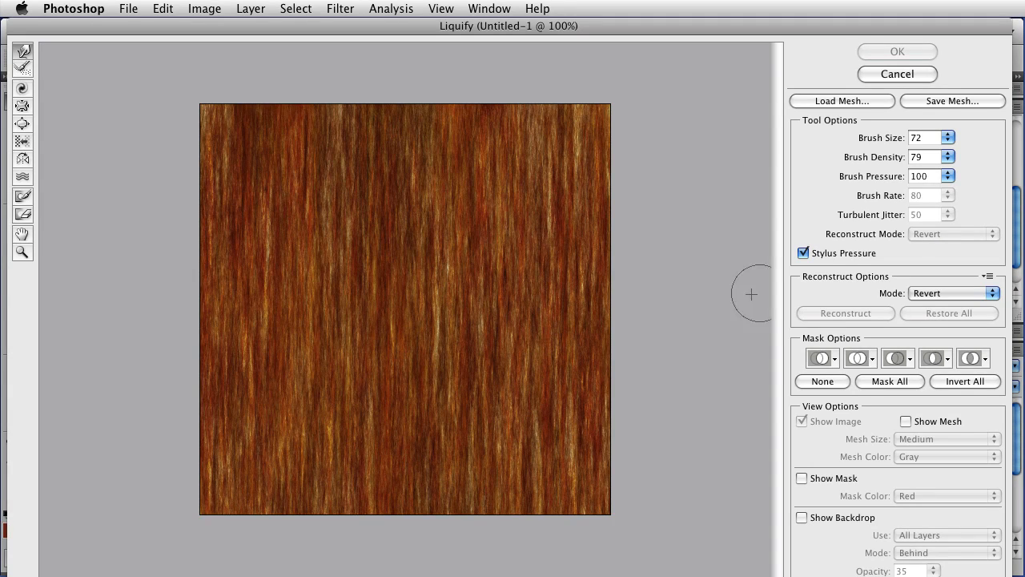
pyautogui.moveTo(708, 291)
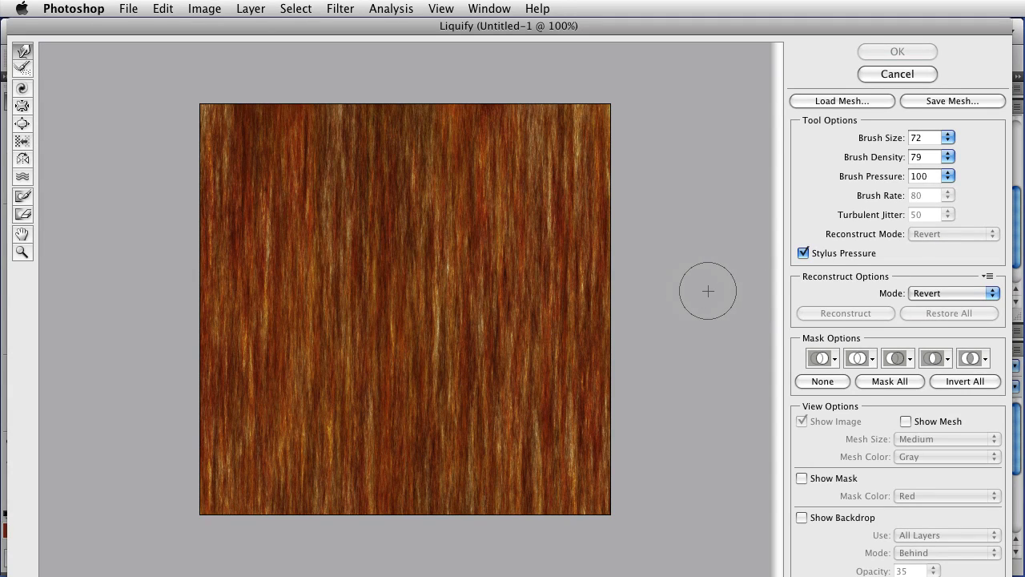
pyautogui.moveTo(244, 232)
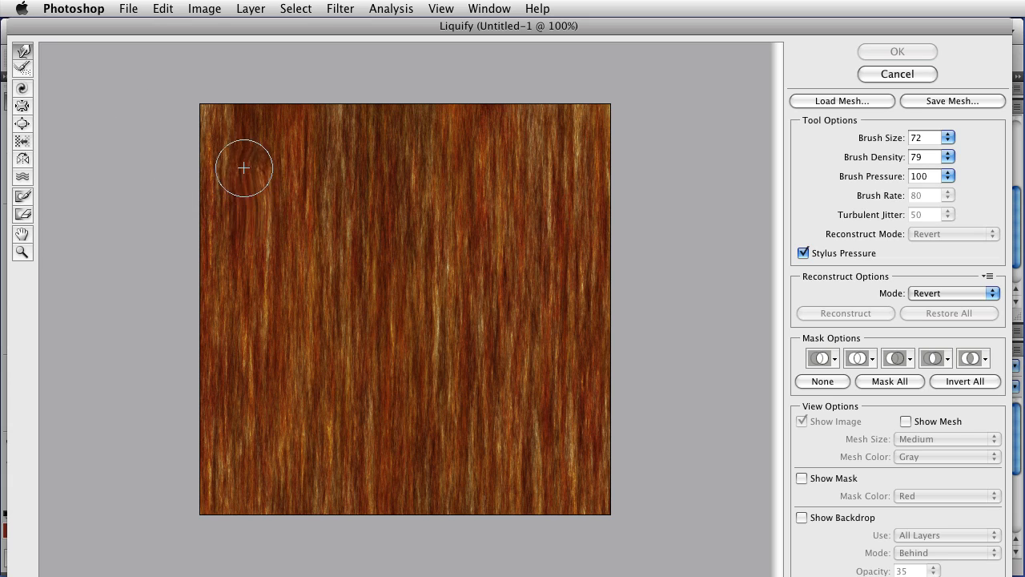
pyautogui.moveTo(243, 168); pyautogui.dragTo(370, 232)
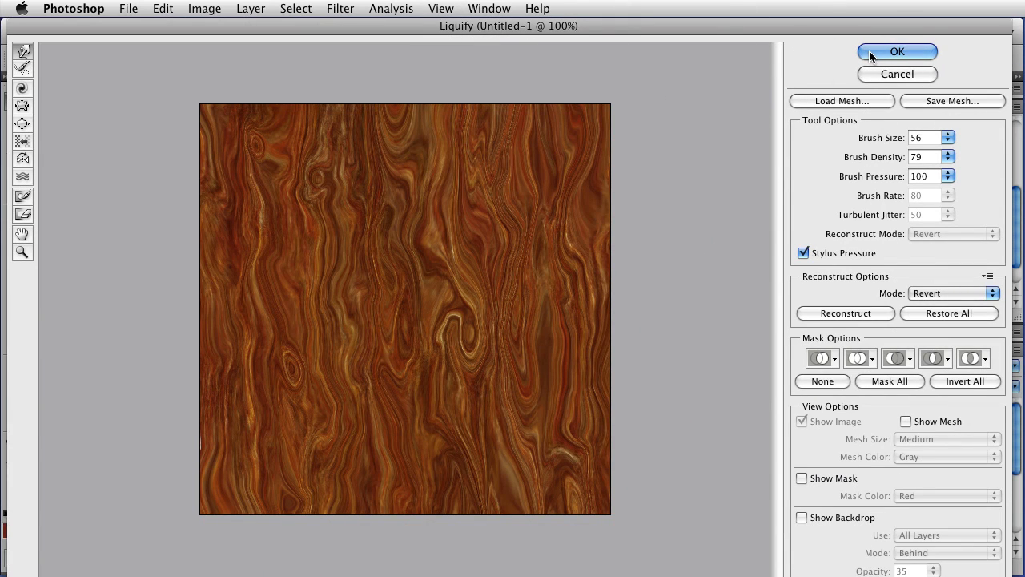
pyautogui.click(898, 51)
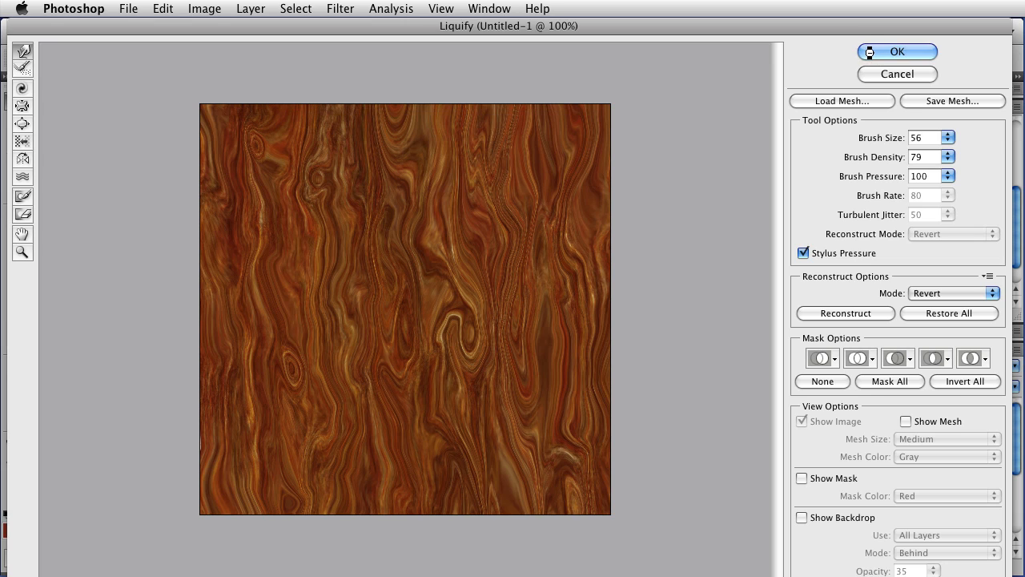
pyautogui.click(897, 51)
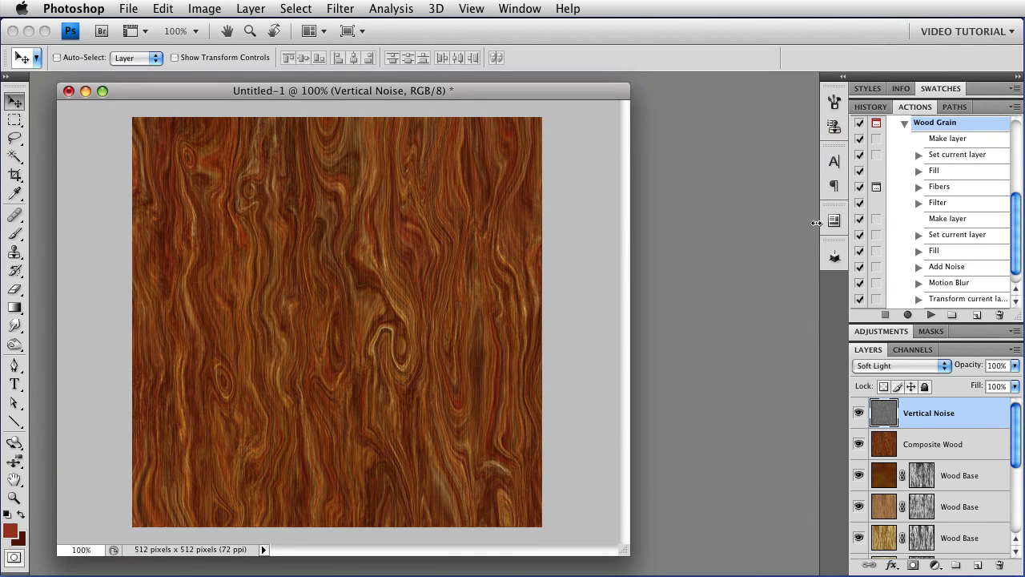
pyautogui.scroll(-3)
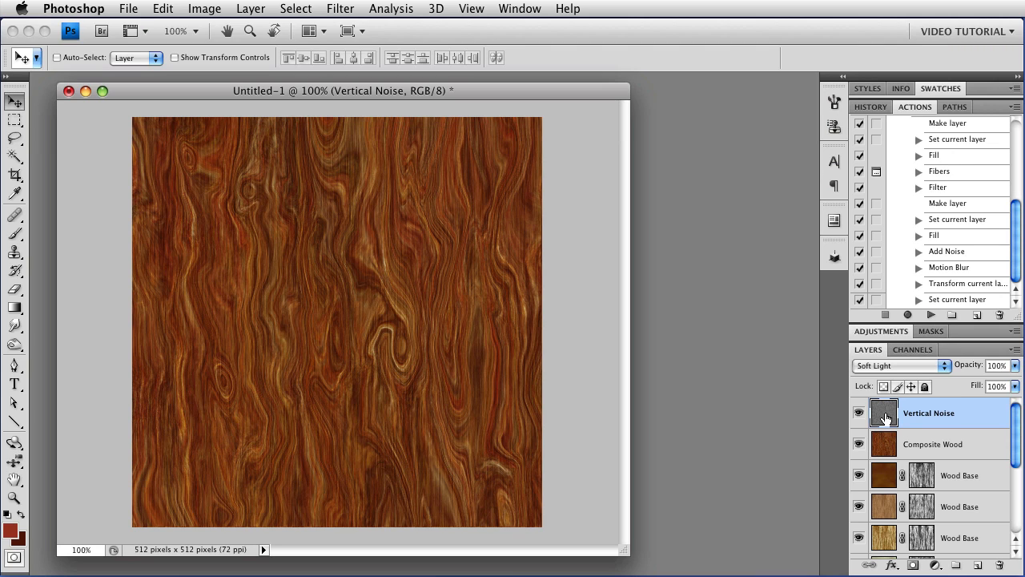
pyautogui.click(897, 365)
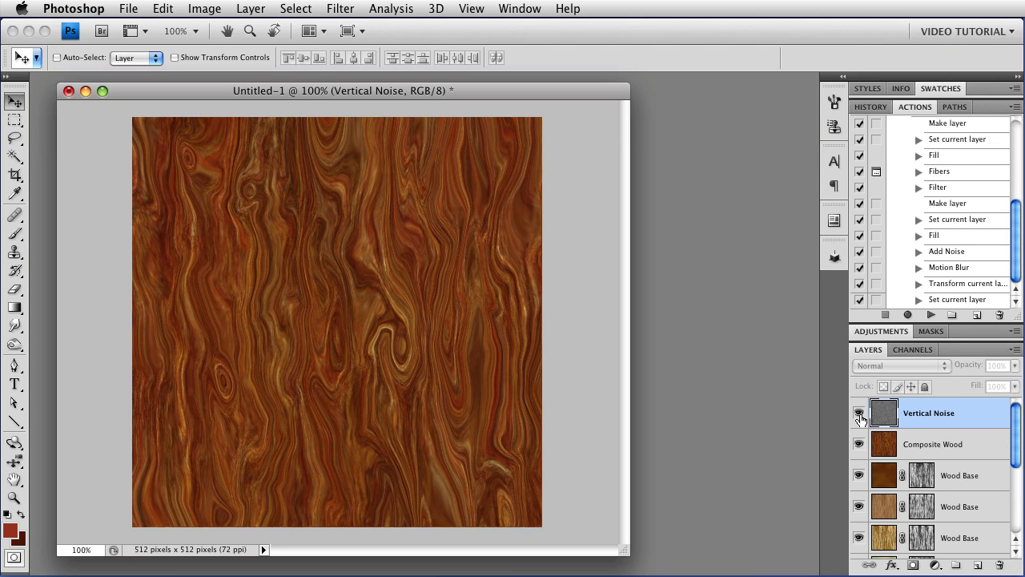
pyautogui.click(897, 366)
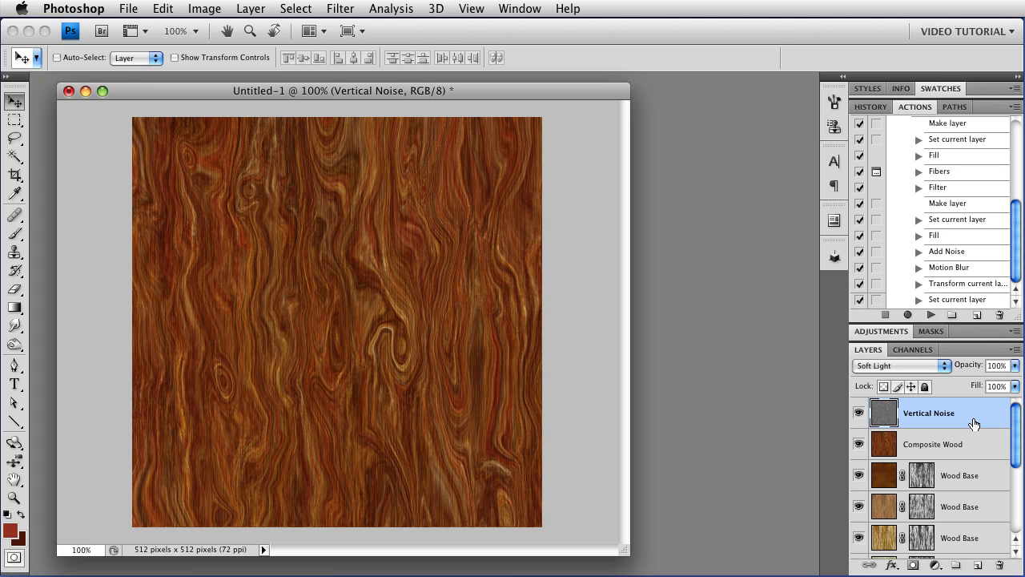
pyautogui.moveTo(614, 502)
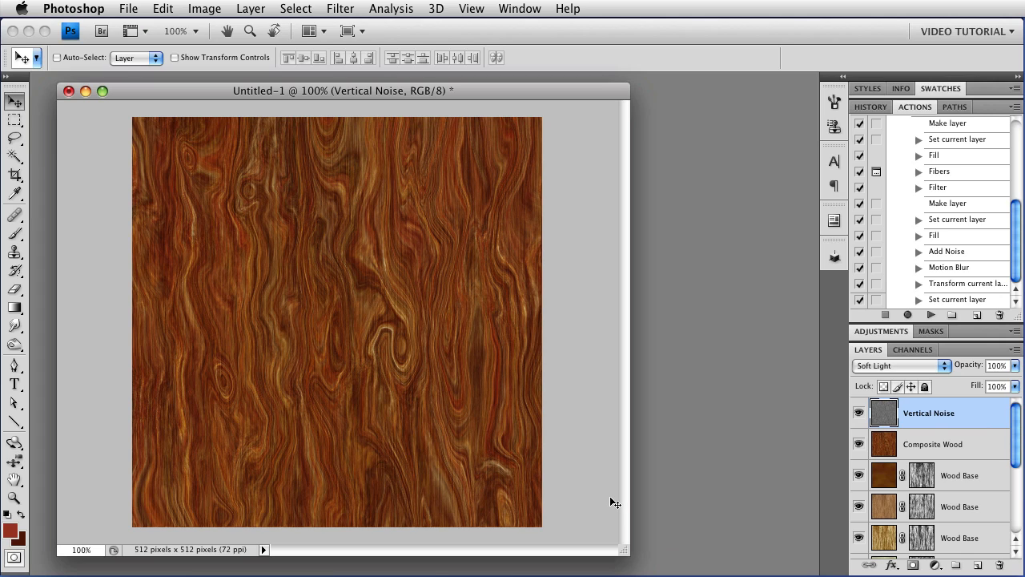
pyautogui.moveTo(1017, 436)
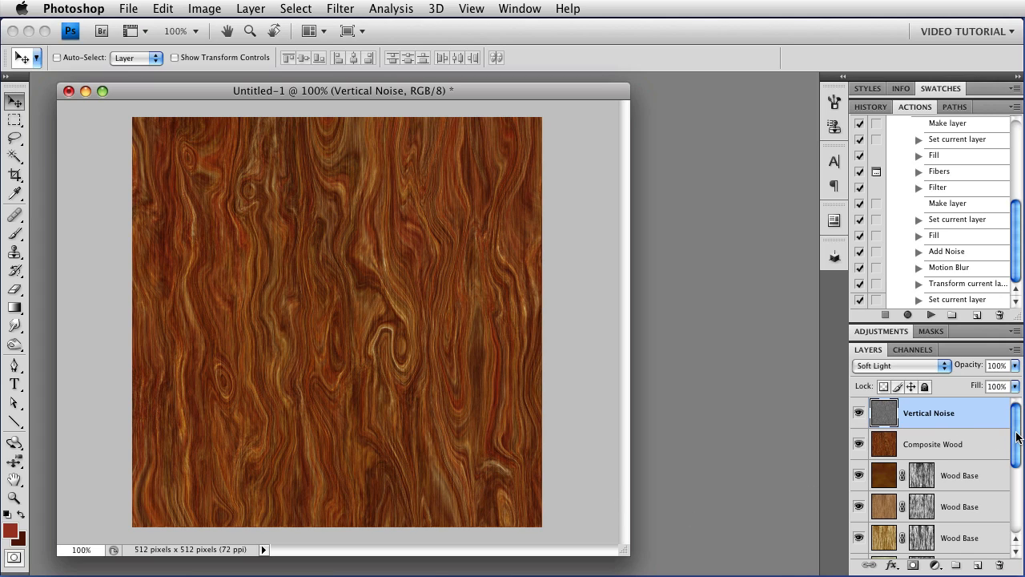
pyautogui.scroll(-3)
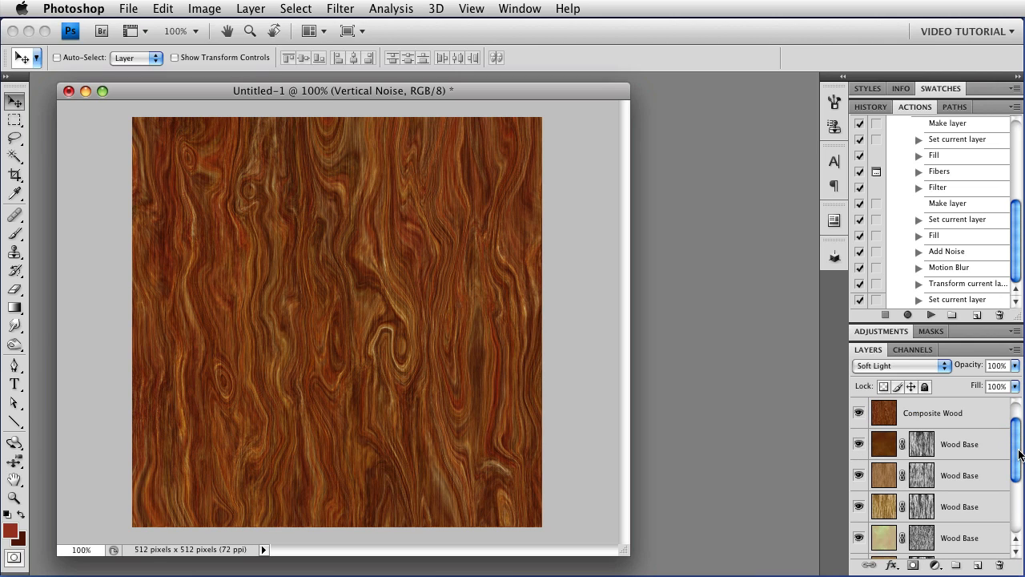
pyautogui.scroll(-3)
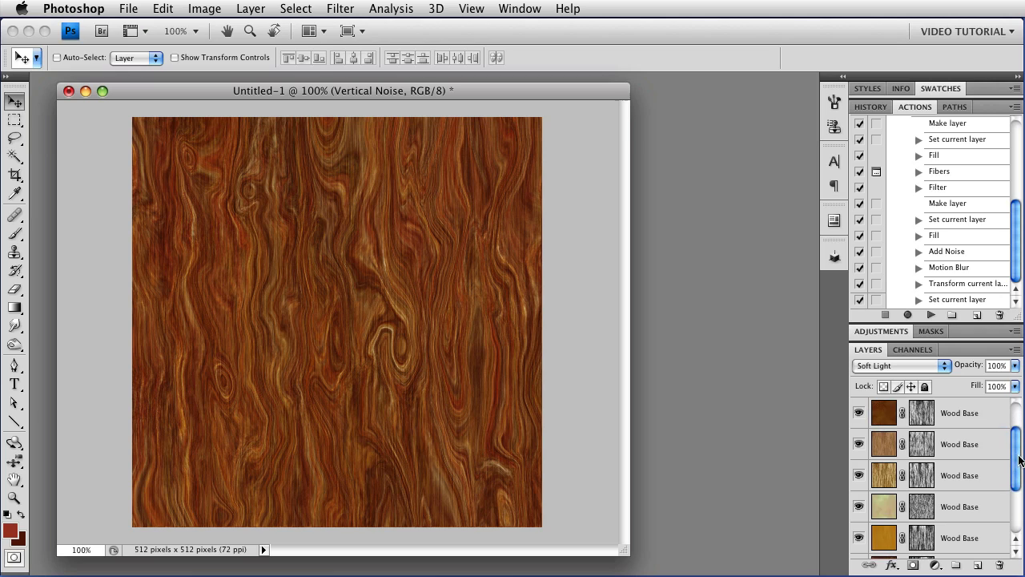
pyautogui.scroll(-3)
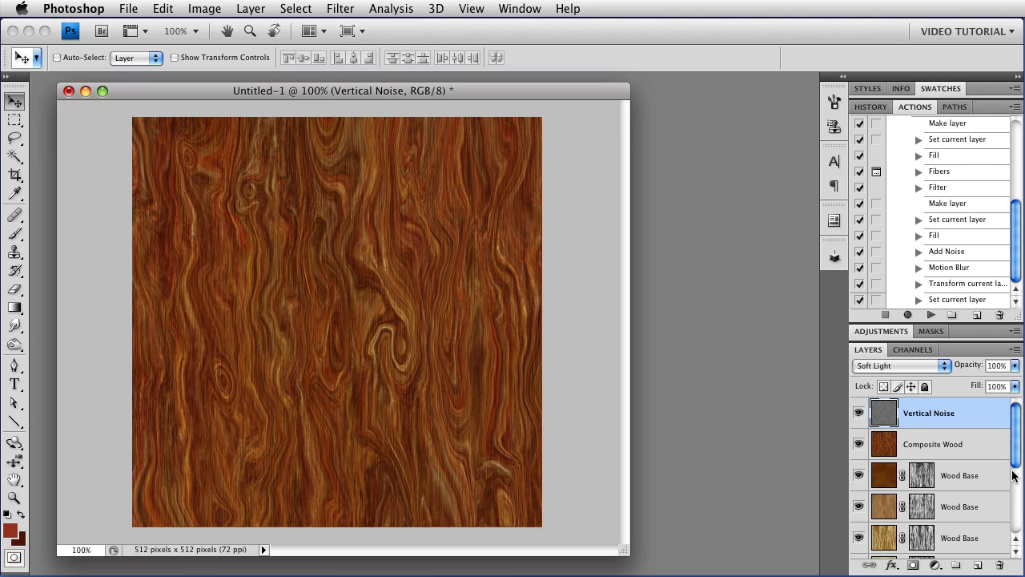